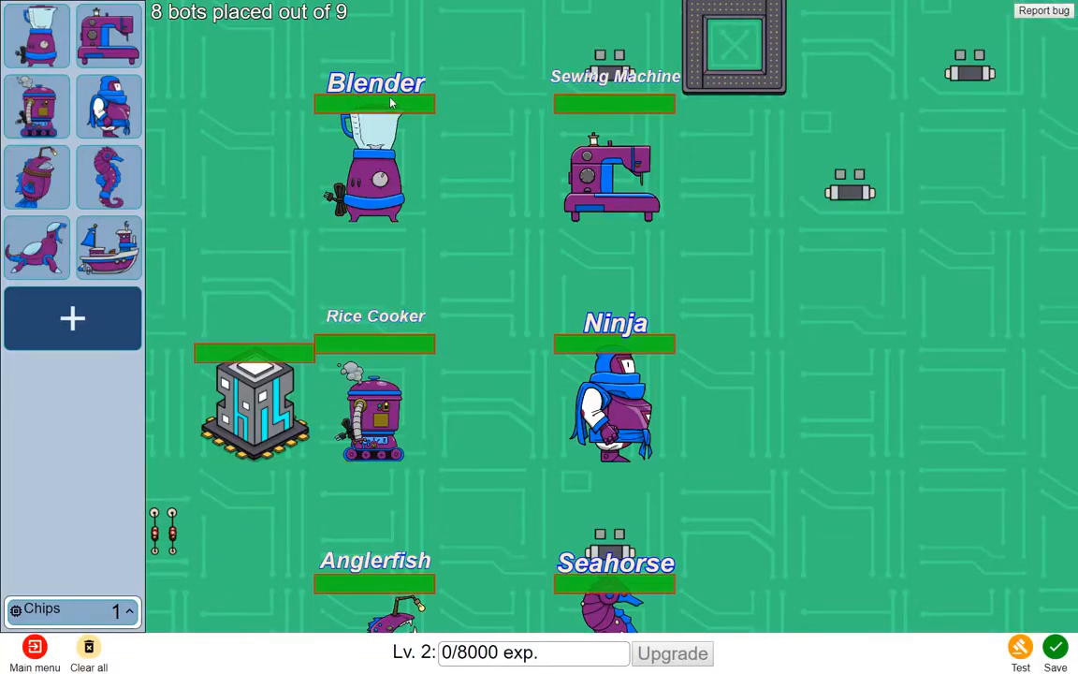
mouse_move(522, 142)
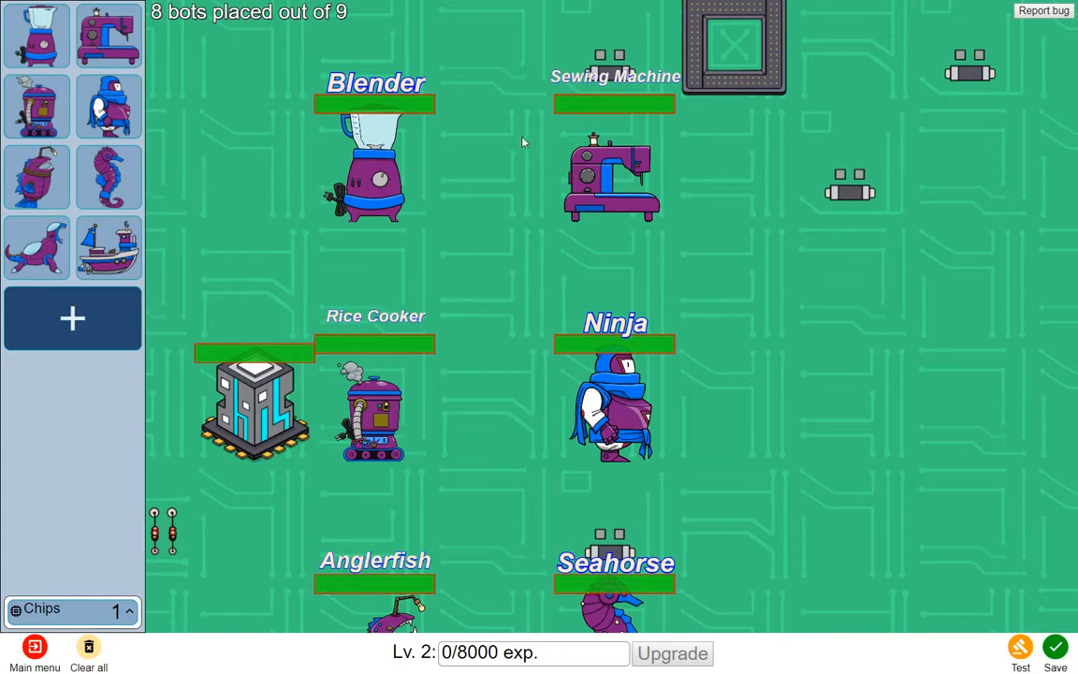
mouse_move(483, 178)
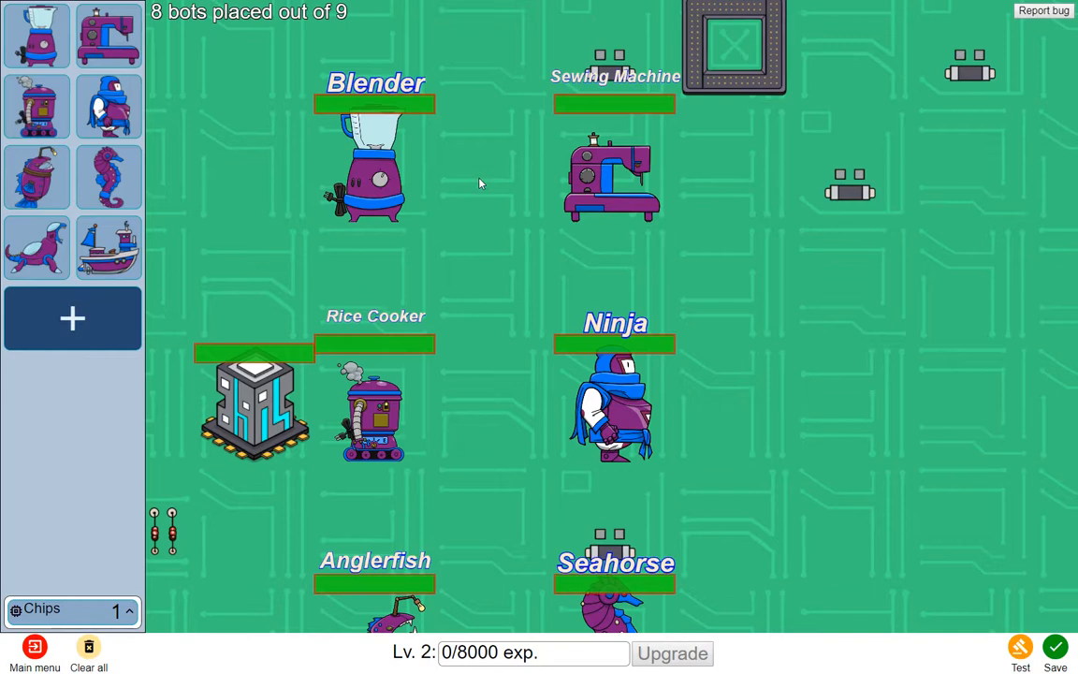
mouse_move(470, 196)
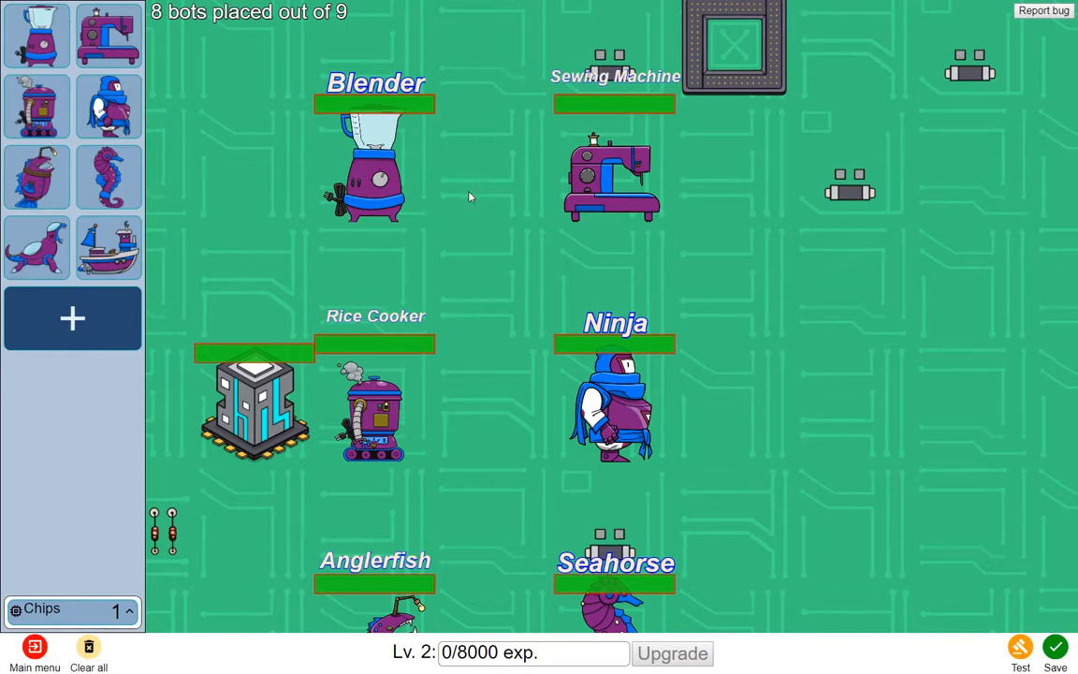
mouse_move(458, 194)
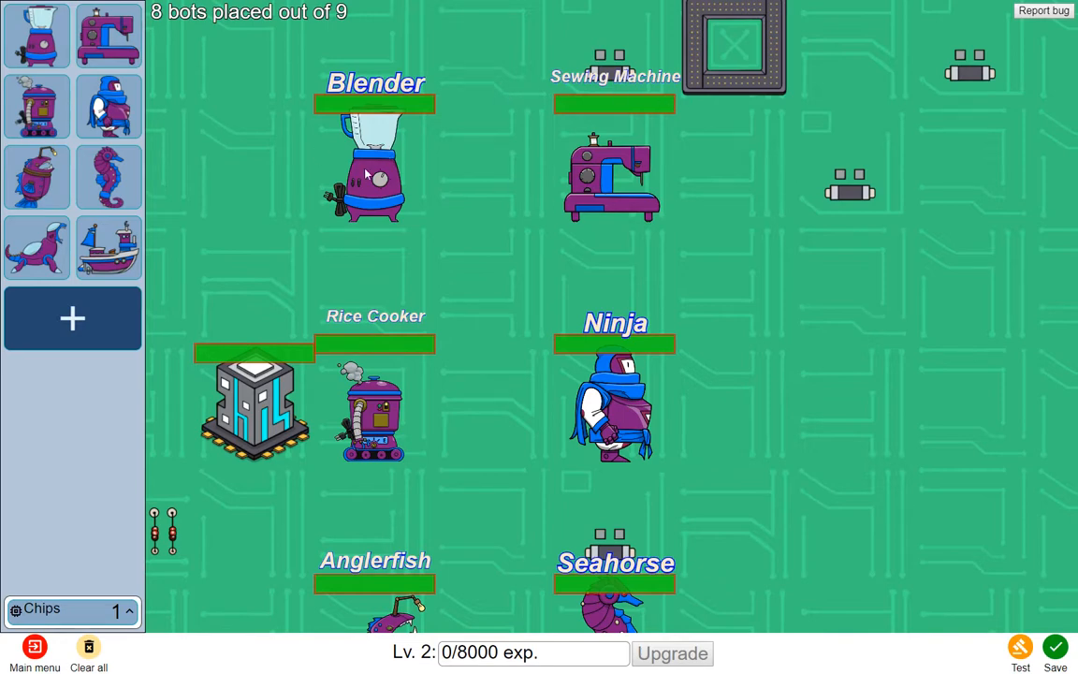
Scroll the defense board down to show Anglerfish, Seahorse, Sea Monster and Boat
scroll("down", 3)
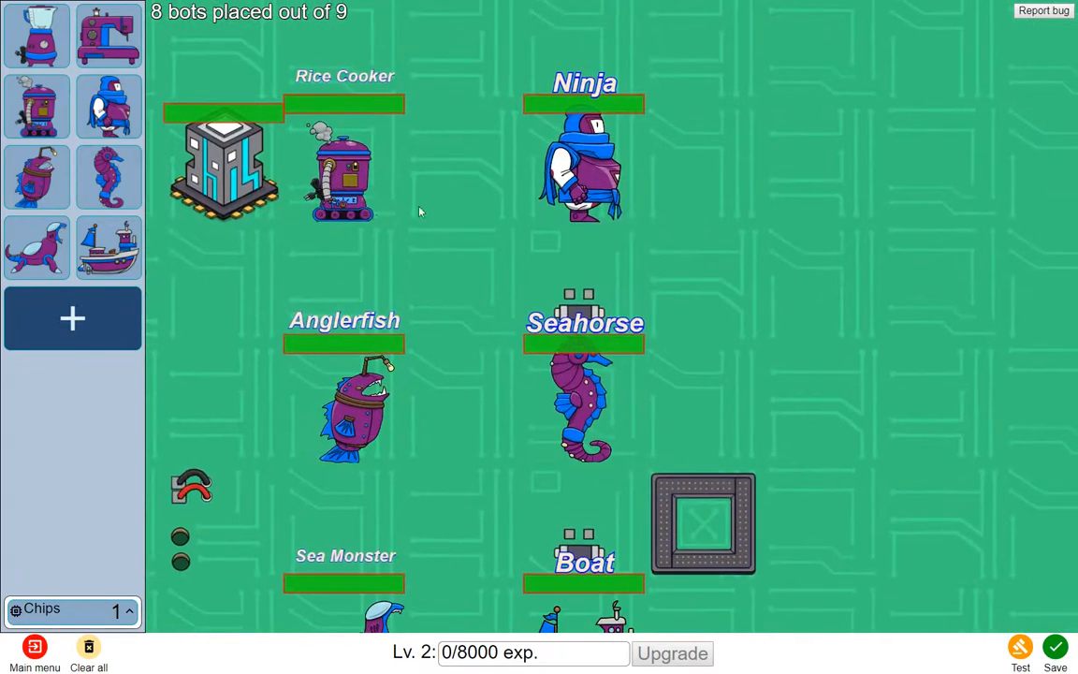
scroll("down", 3)
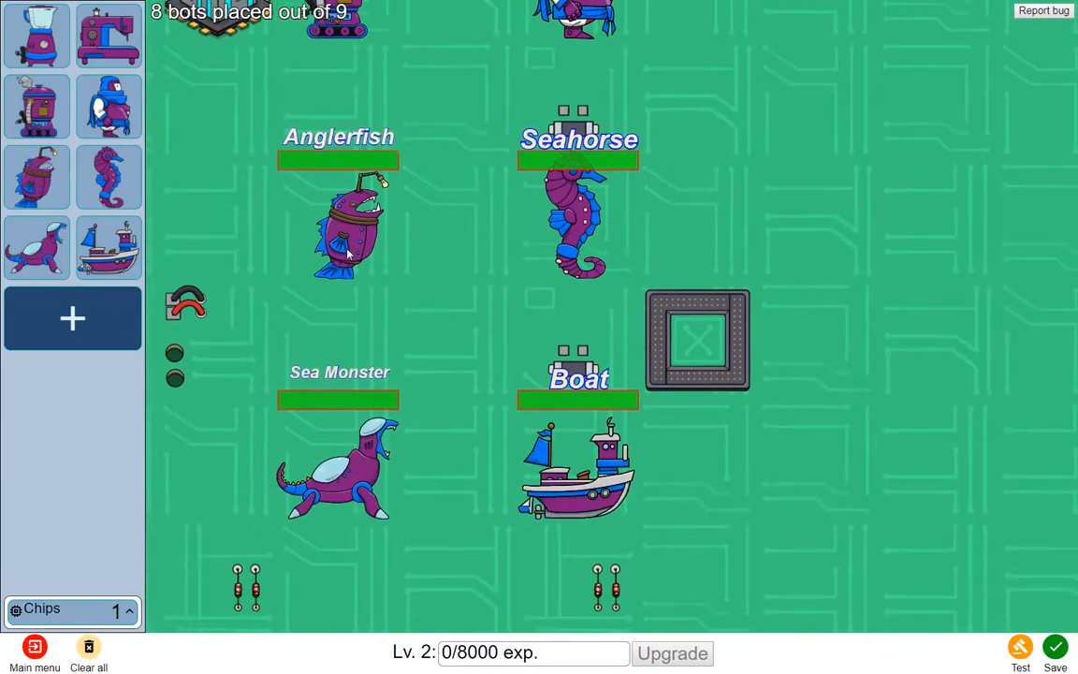
mouse_move(557, 478)
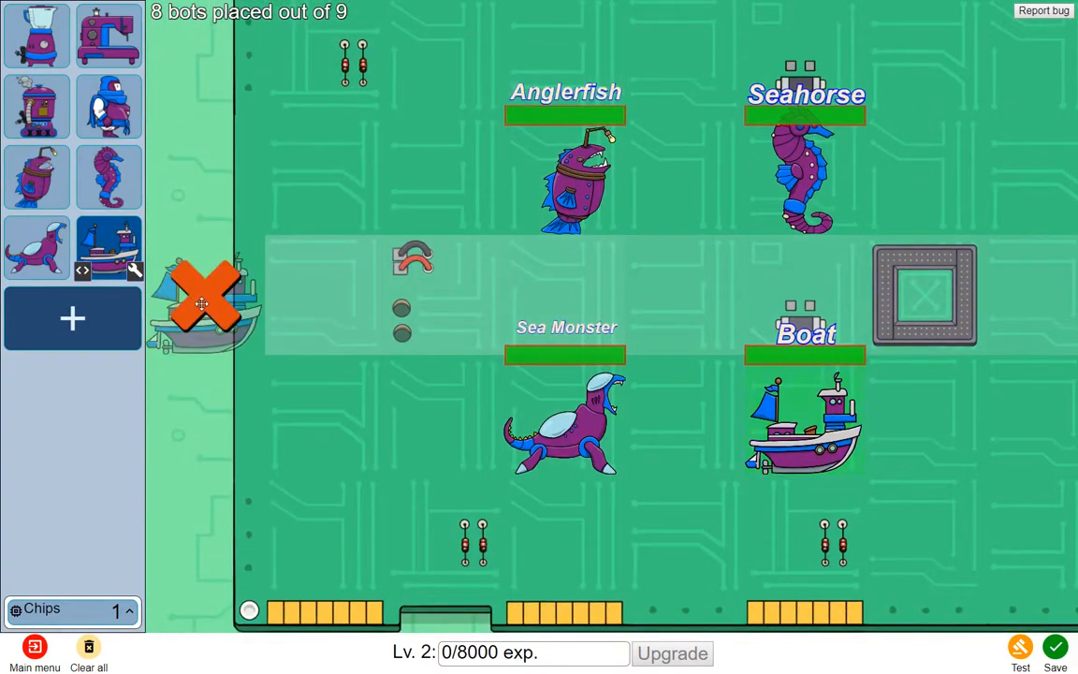
Drop a second Boat into an empty cell, completing nine of nine bots
left_click_drag(202, 299, 430, 300)
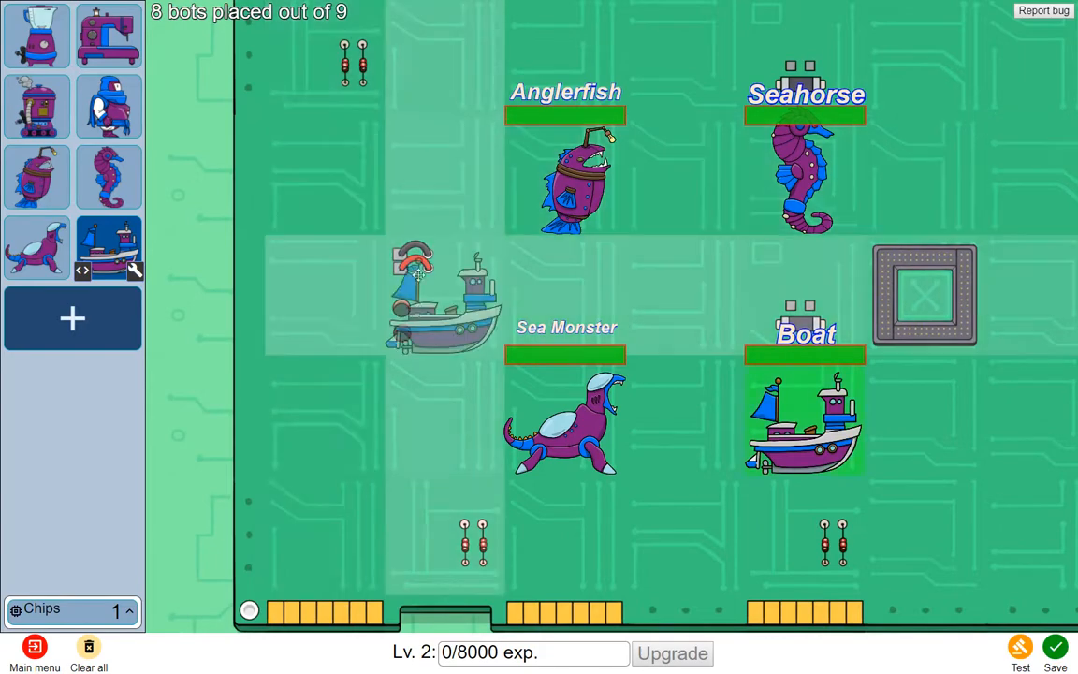
left_click_drag(440, 300, 323, 300)
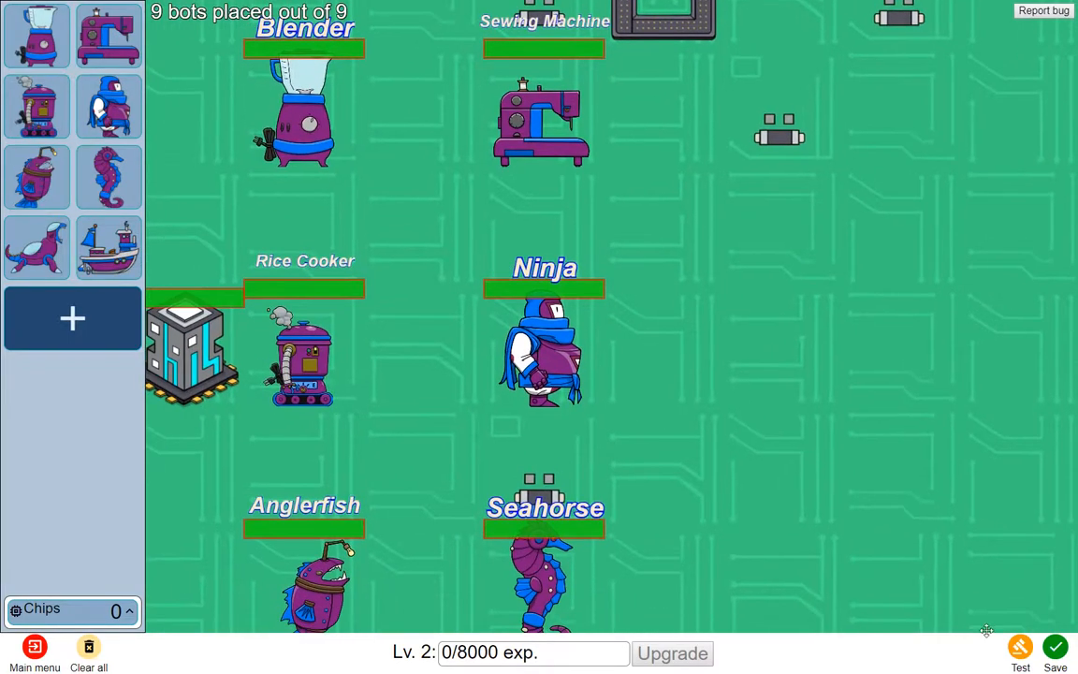
left_click(1020, 652)
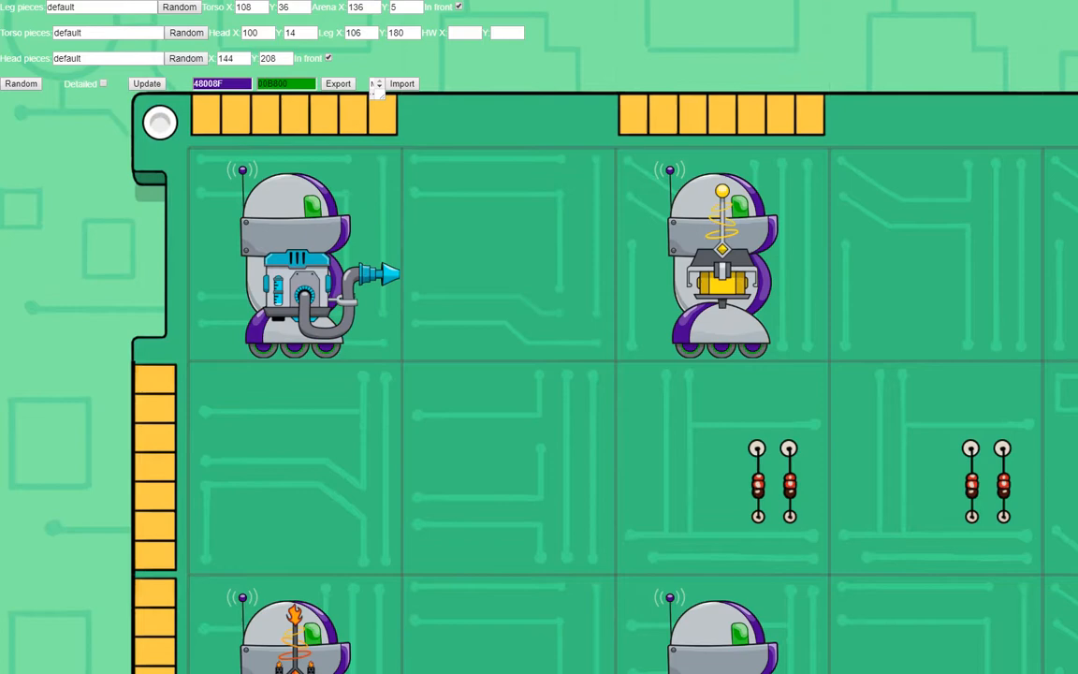
mouse_move(97, 131)
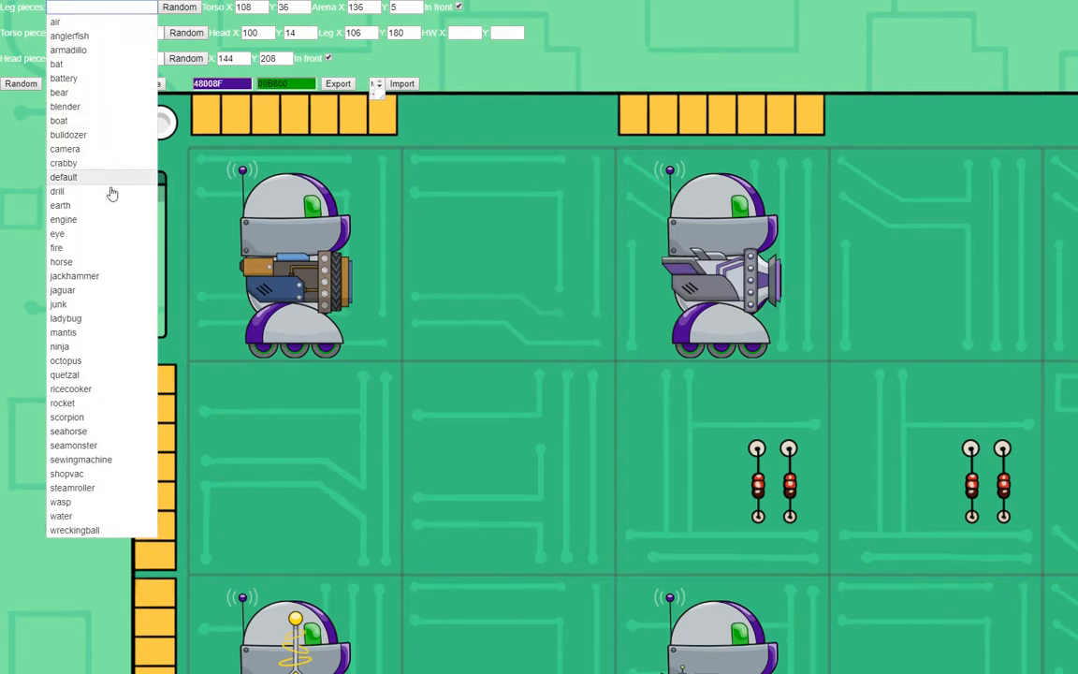
mouse_move(74, 530)
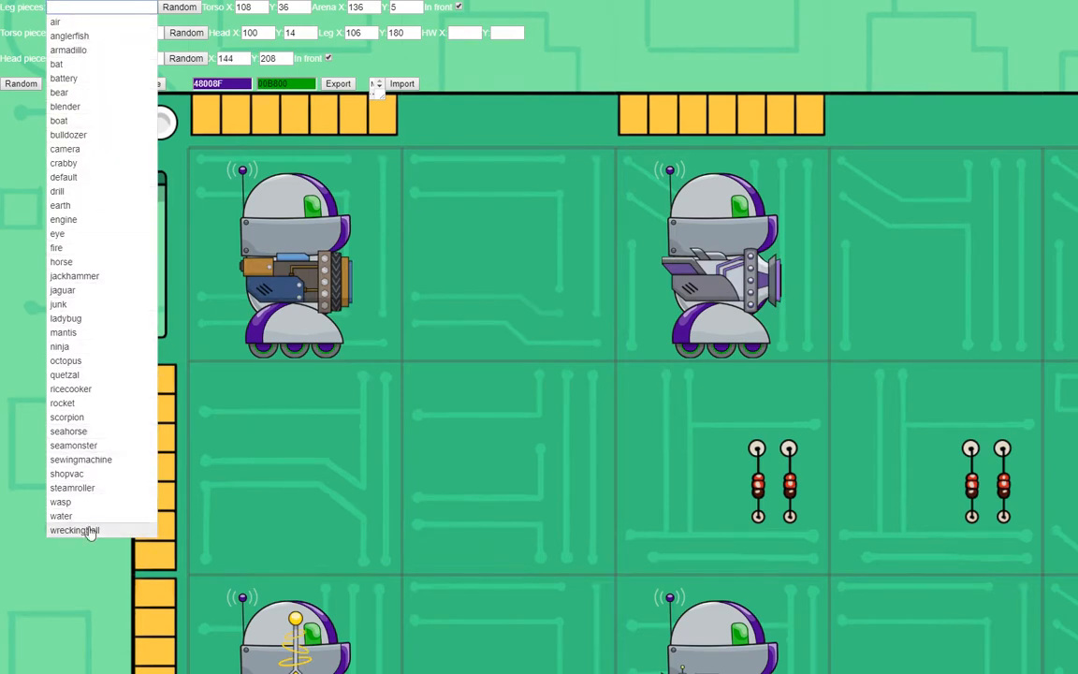
Pick wreckingball legs, then roll random mixes until horse legs, fire torso and air head
left_click(74, 530)
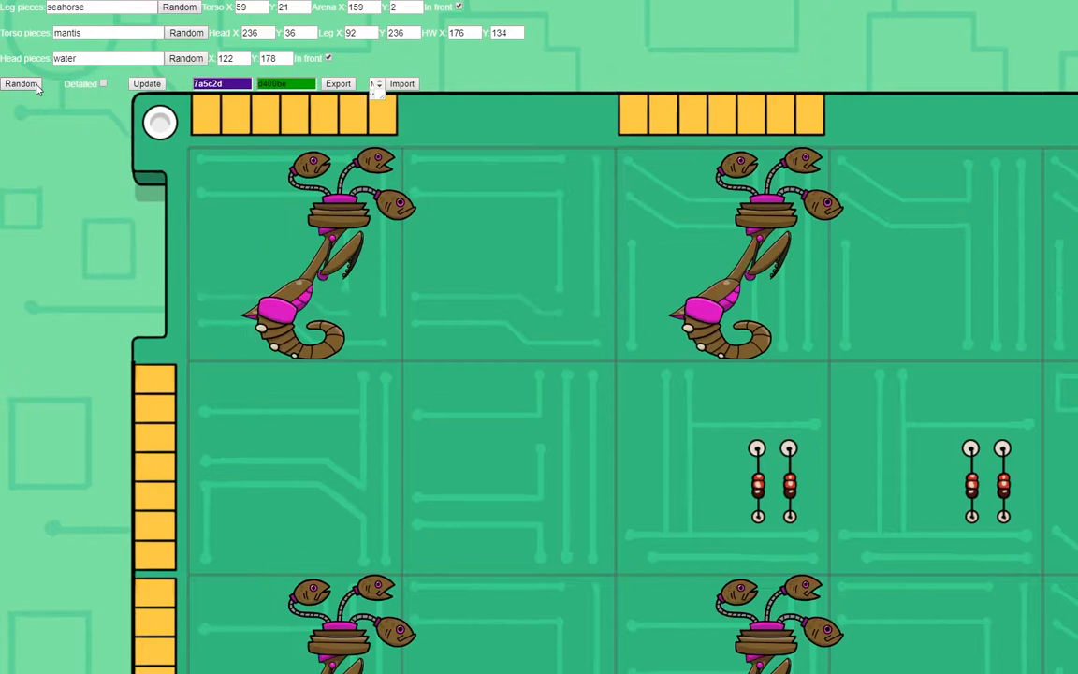
left_click(21, 84)
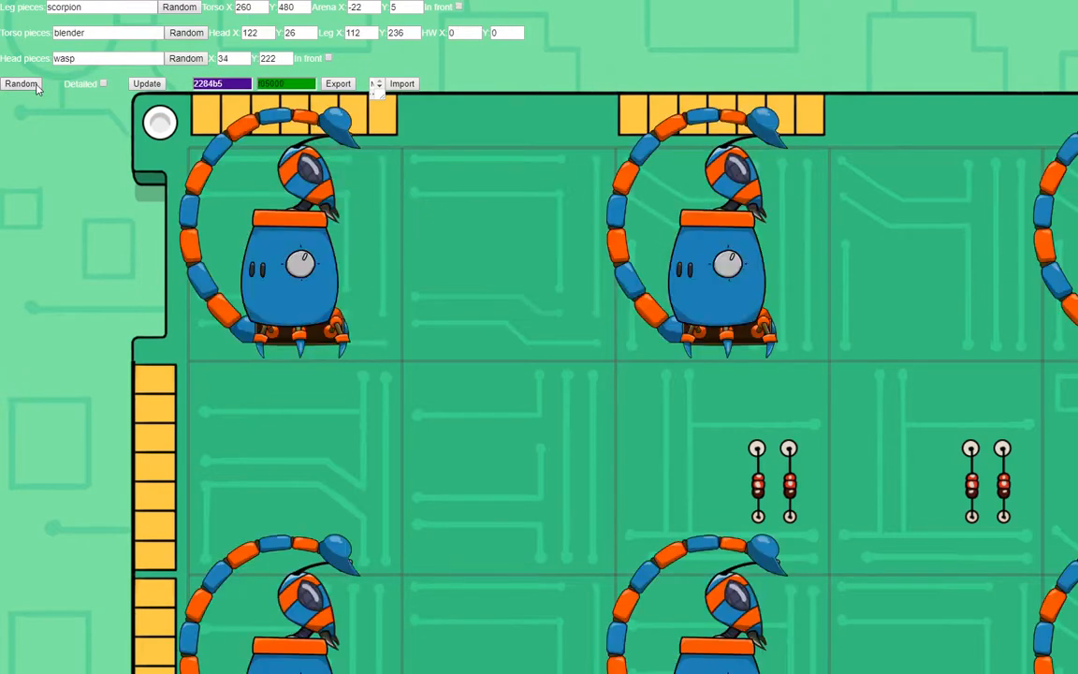
left_click(21, 83)
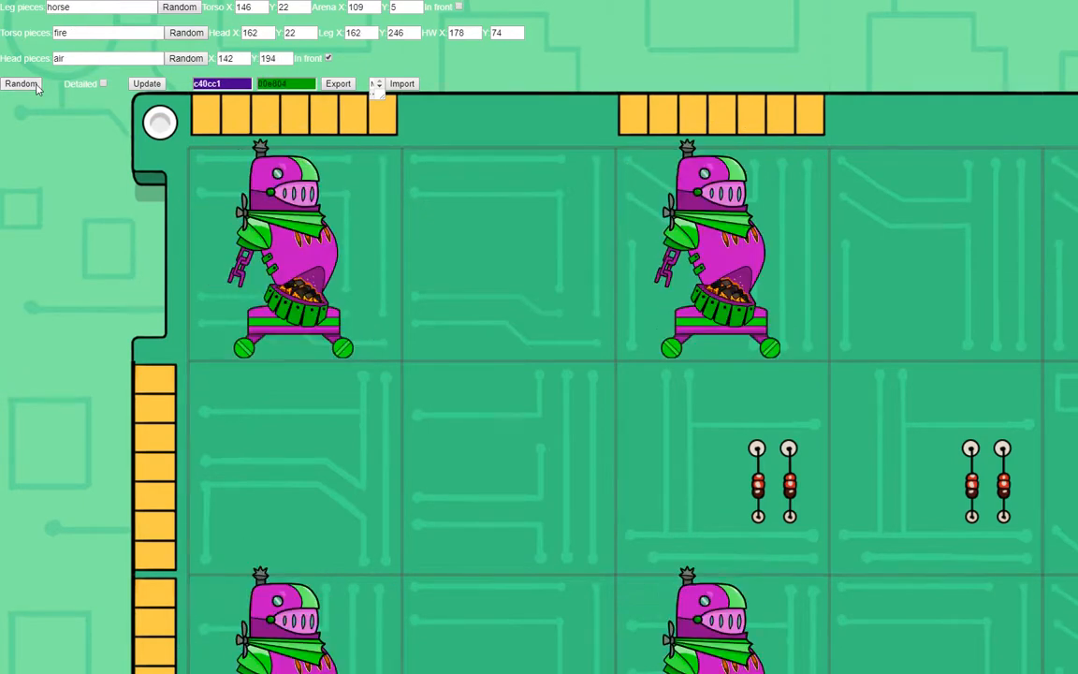
left_click(20, 84)
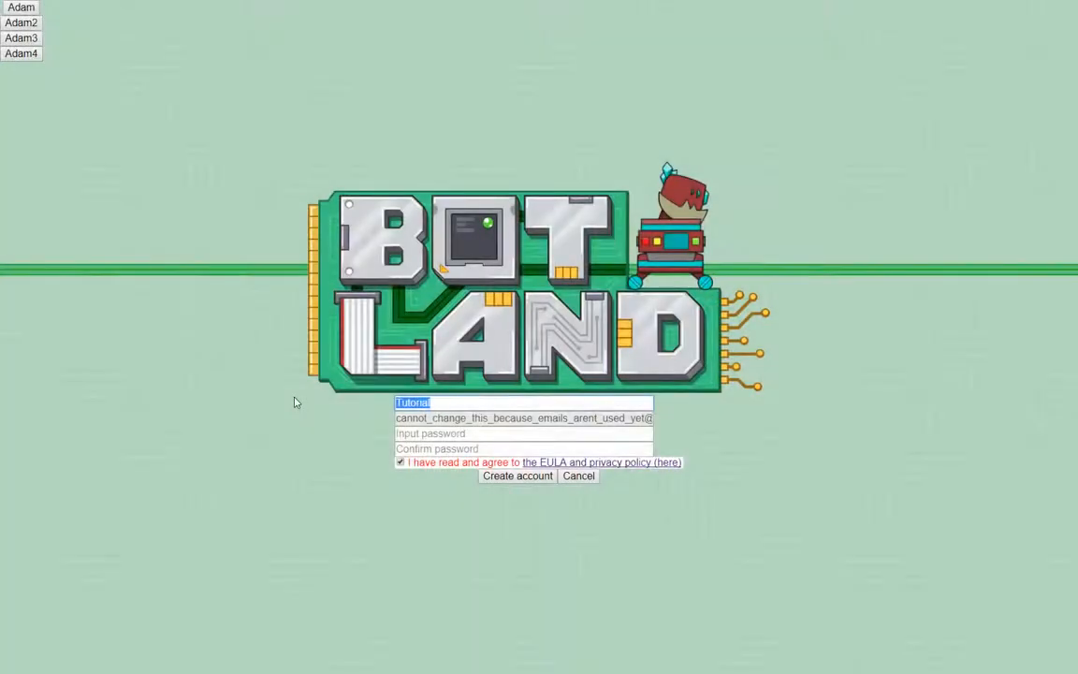
Create the NewAccount account, step through the welcome tutorial, and begin editing the defense
type("NewAccount")
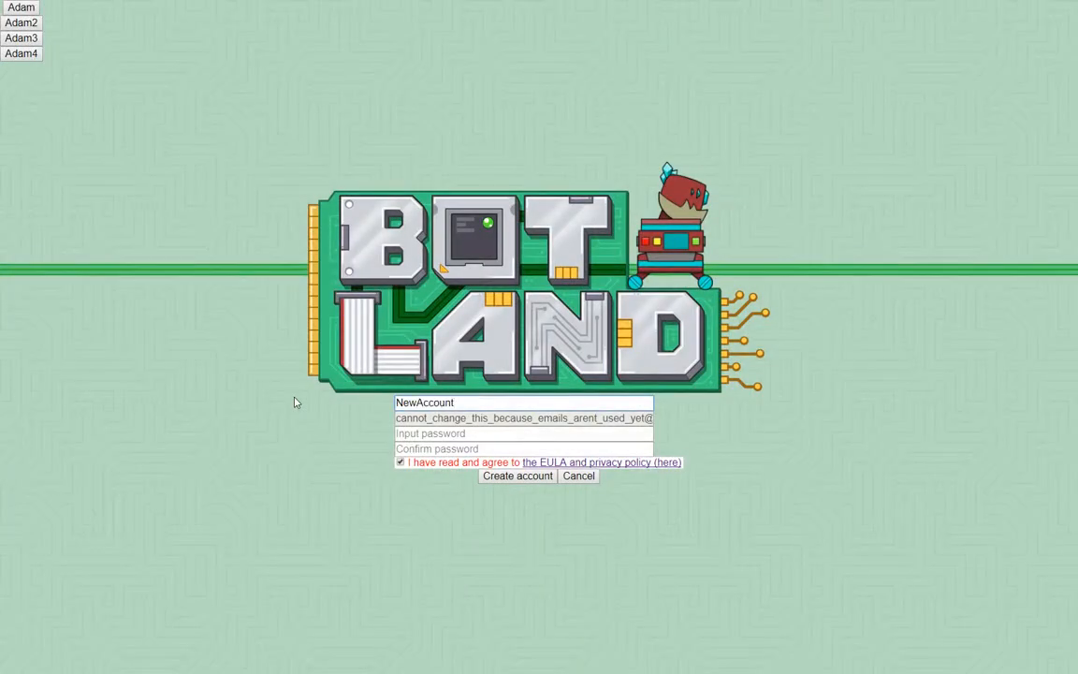
mouse_move(248, 415)
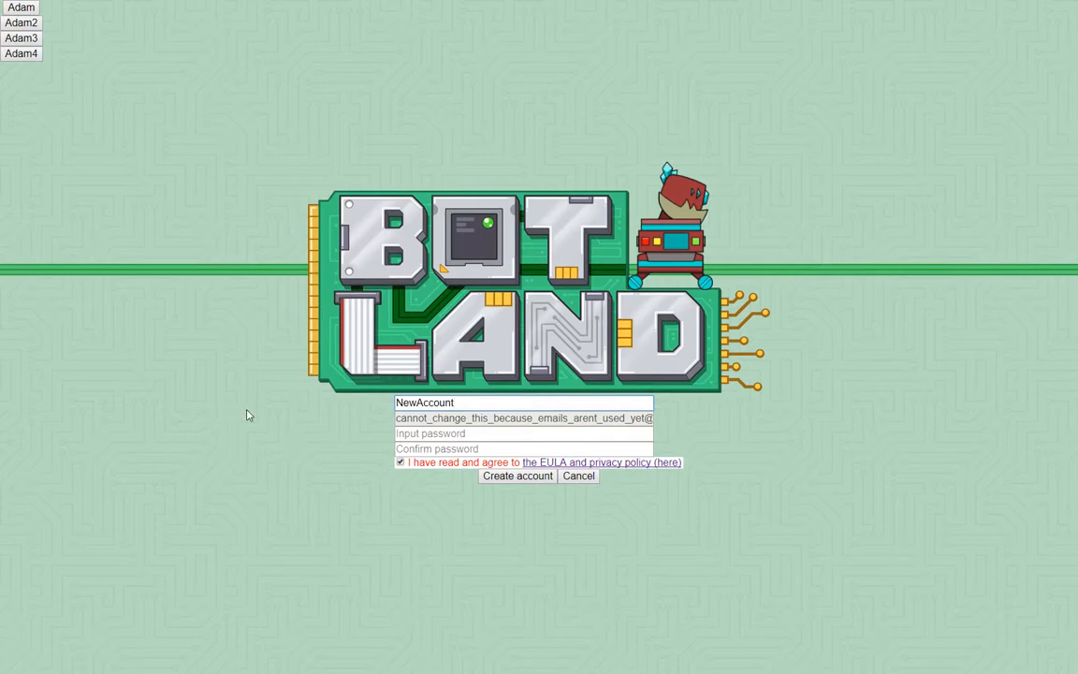
mouse_move(463, 501)
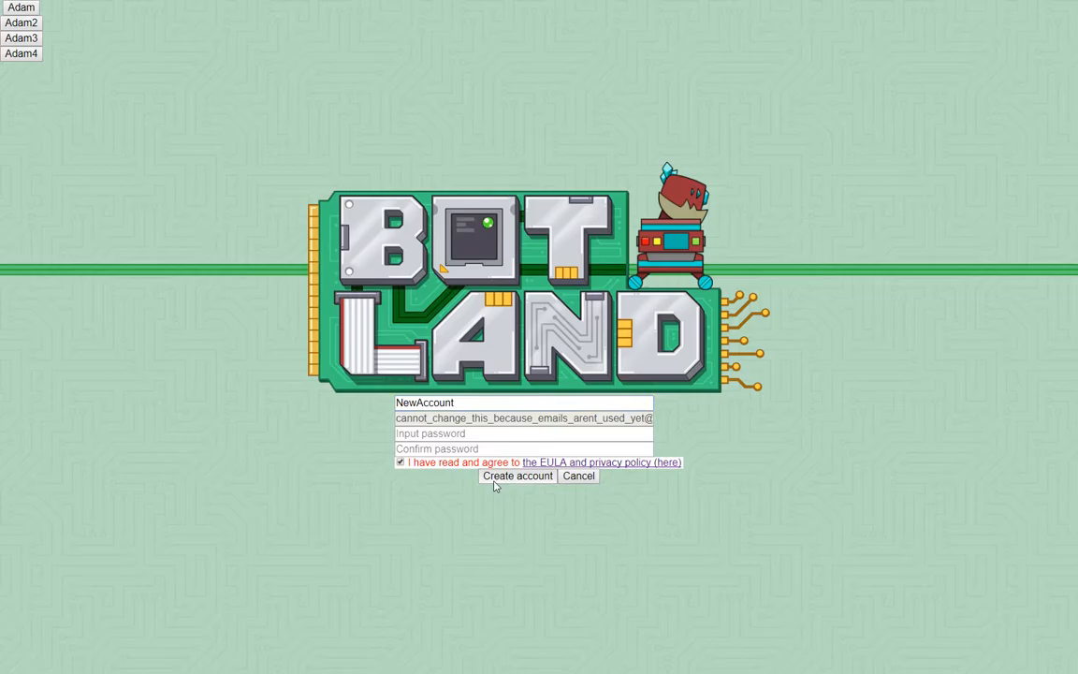
left_click(517, 475)
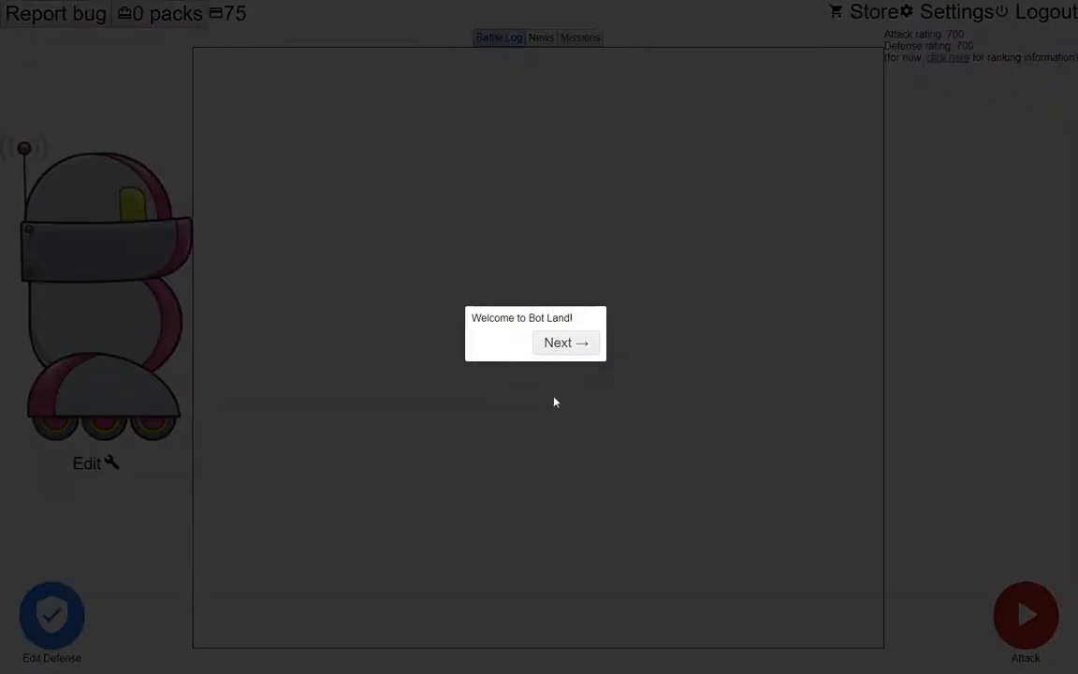
left_click(566, 342)
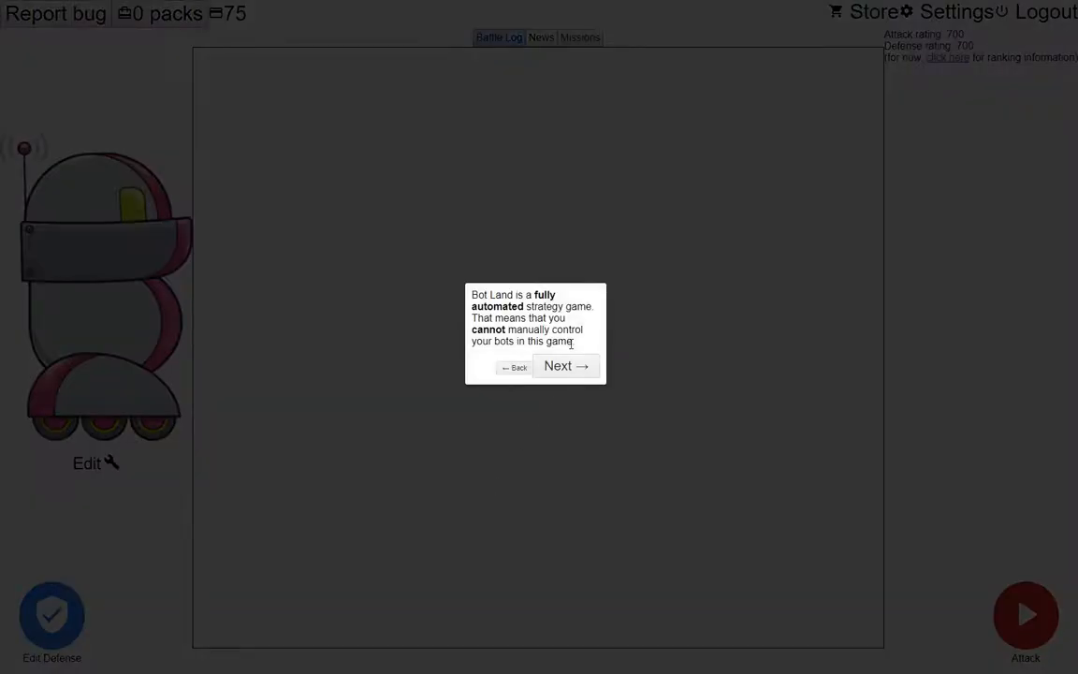
left_click(566, 365)
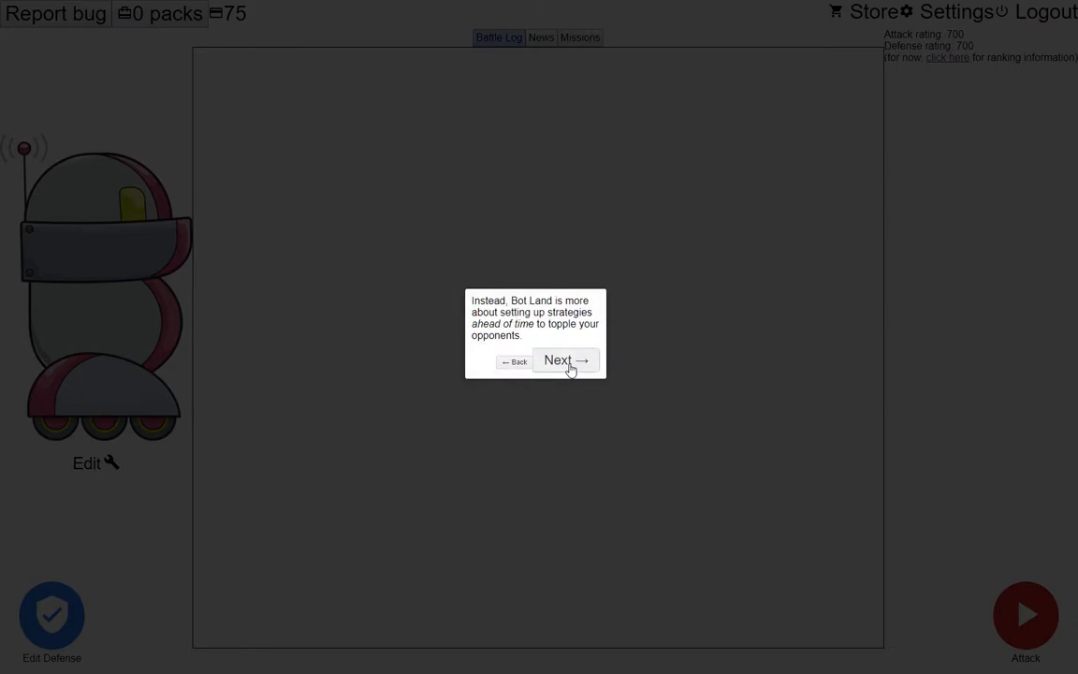
left_click(566, 360)
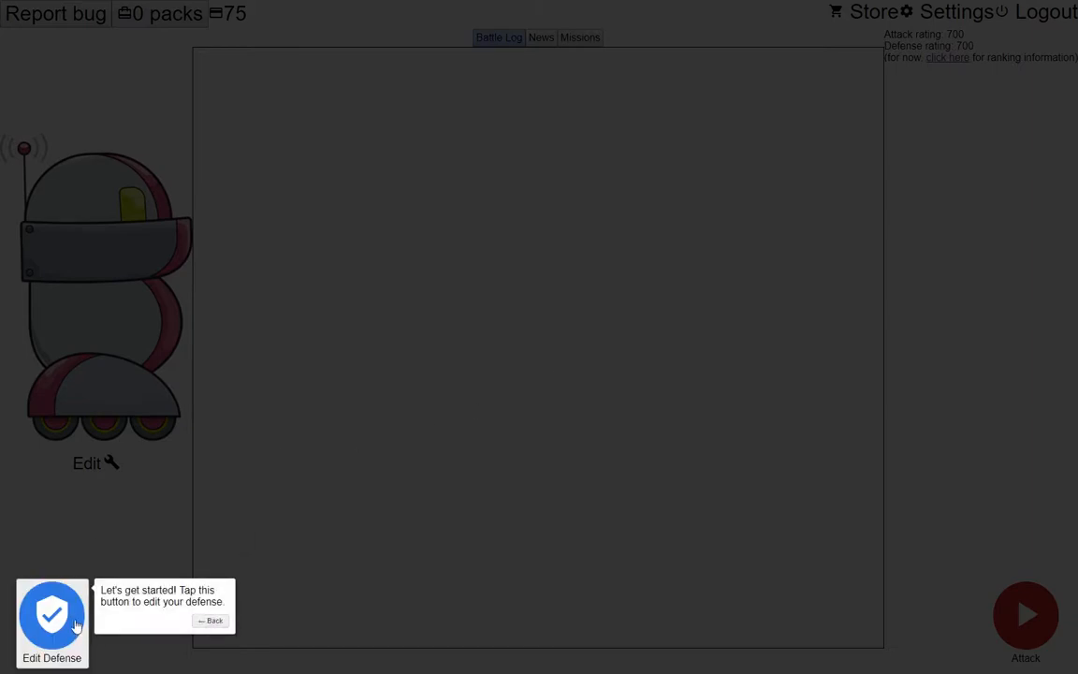
mouse_move(51, 616)
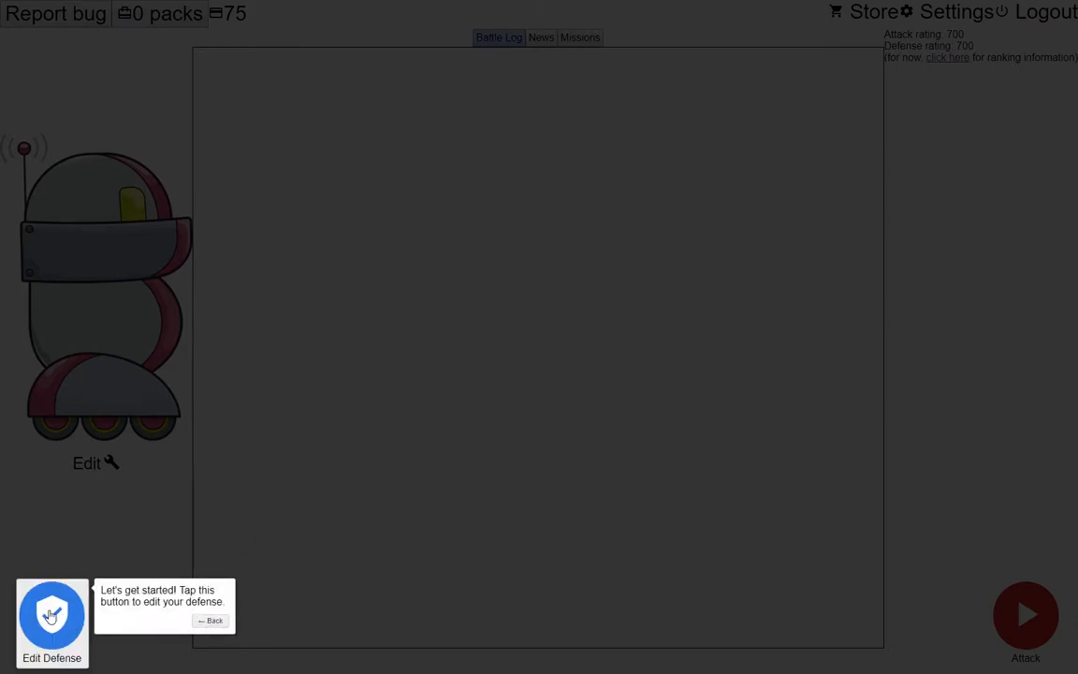
left_click(52, 623)
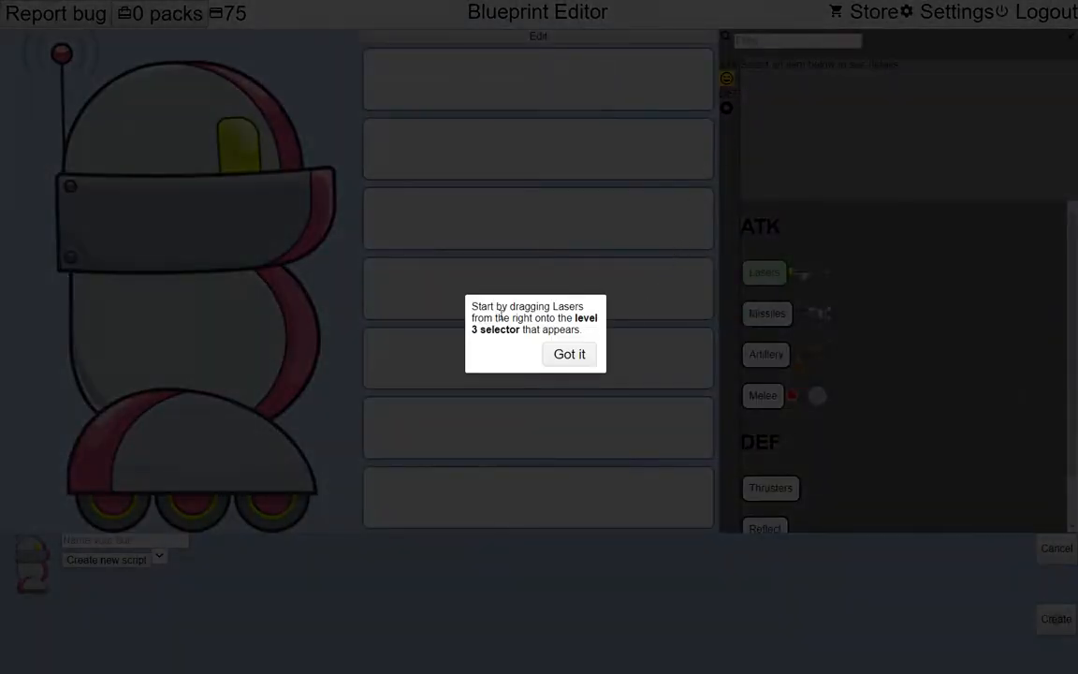
mouse_move(602, 277)
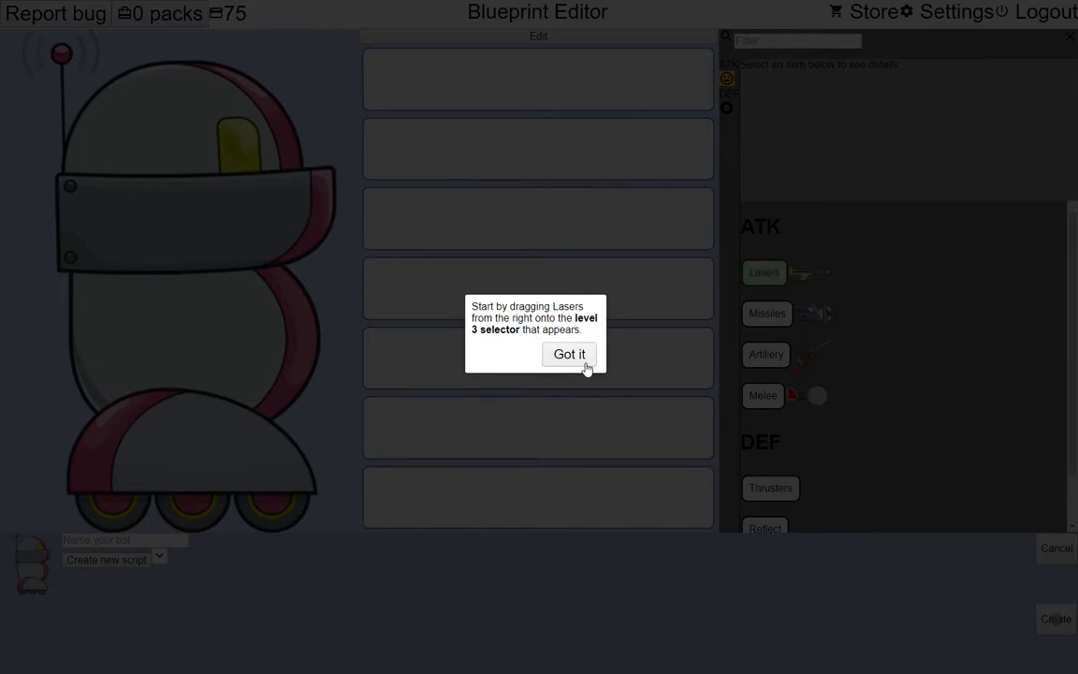
Dismiss the Lasers tip, attempt adding Missiles, and close the resulting tutorial error
left_click(569, 354)
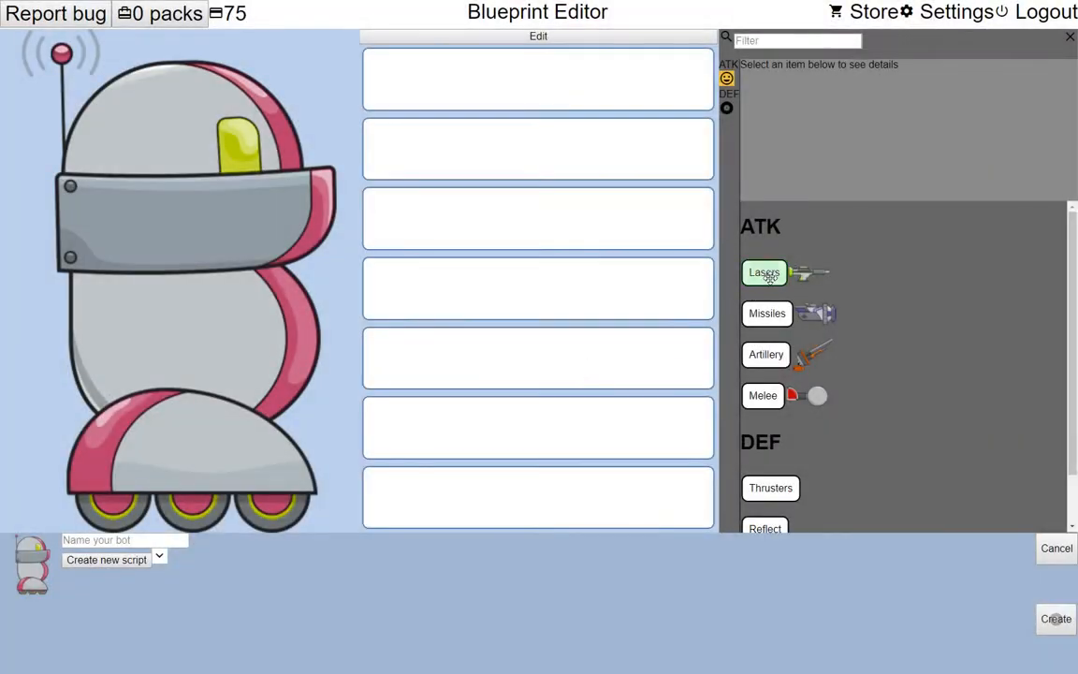
mouse_move(771, 313)
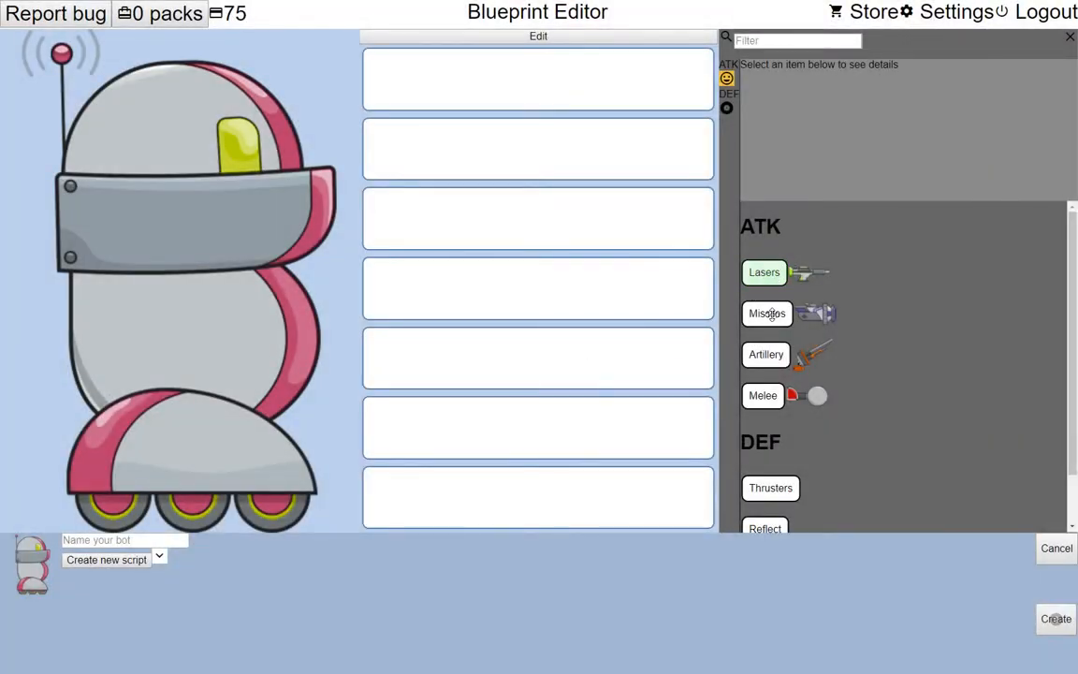
left_click(768, 313)
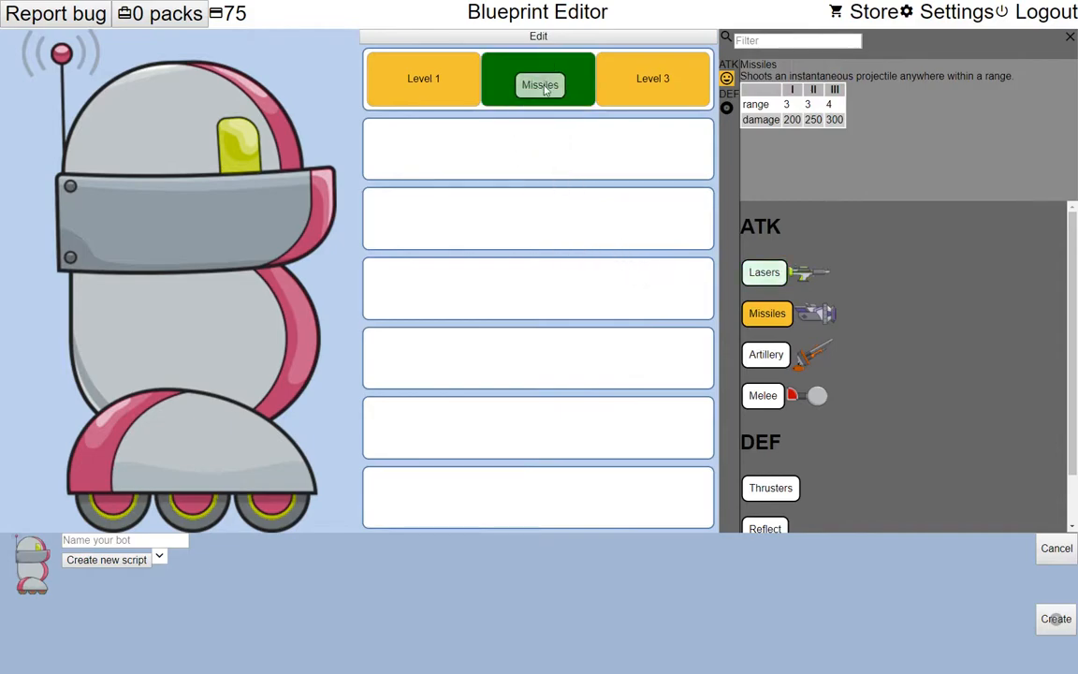
left_click(539, 78)
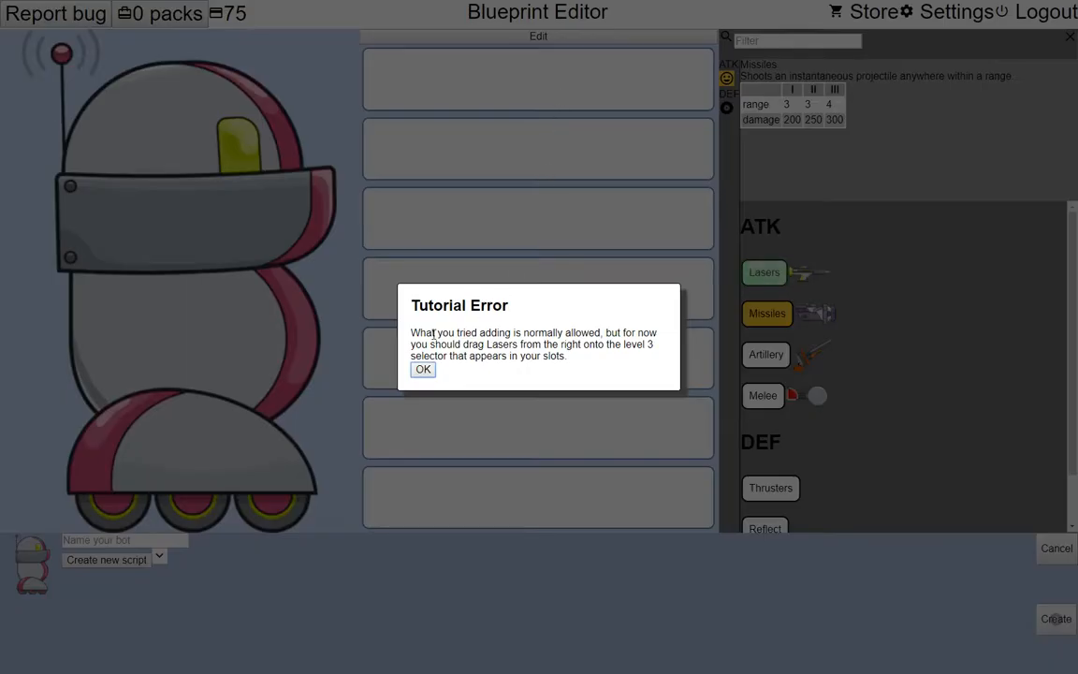
mouse_move(572, 421)
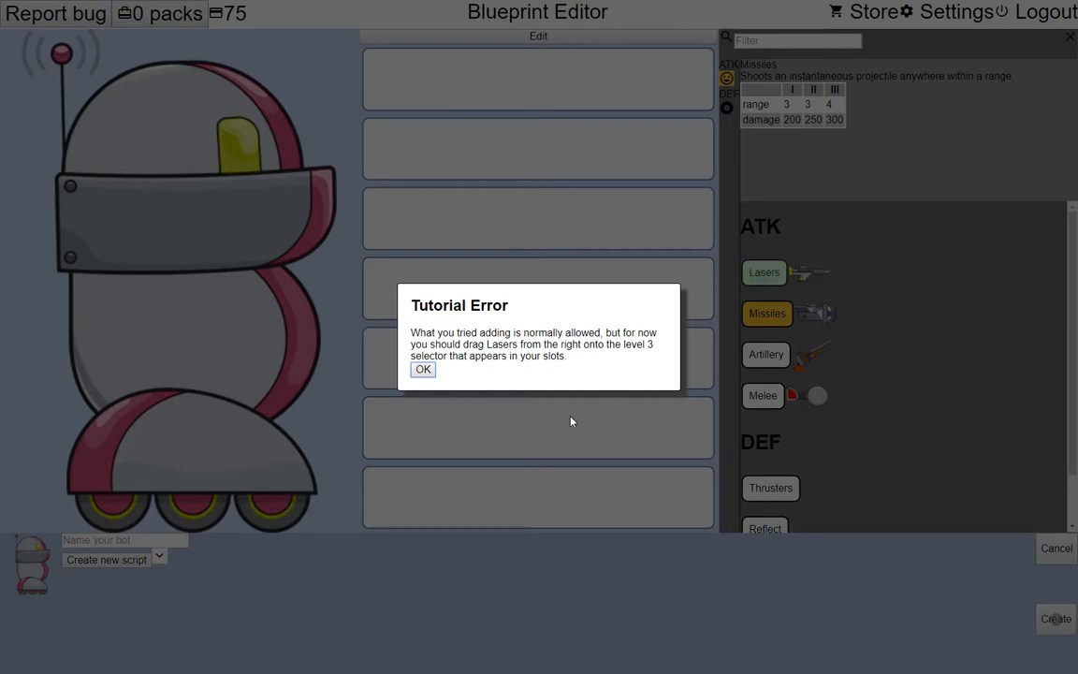
left_click(423, 369)
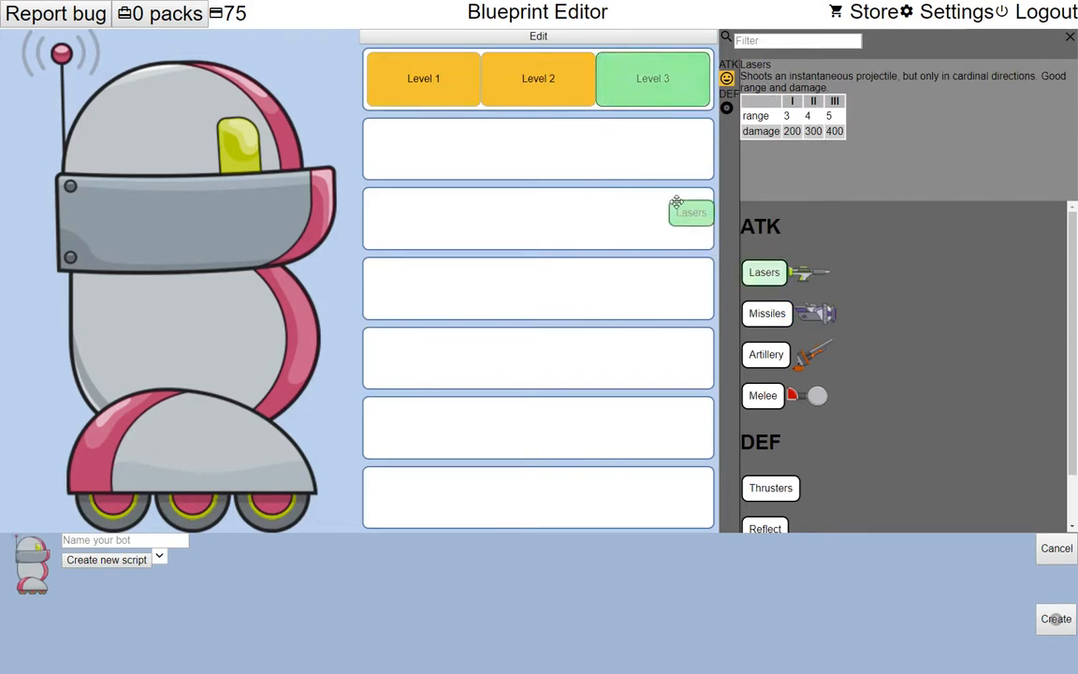
Add Lasers at level 3 to the blueprint
left_click_drag(691, 212, 667, 135)
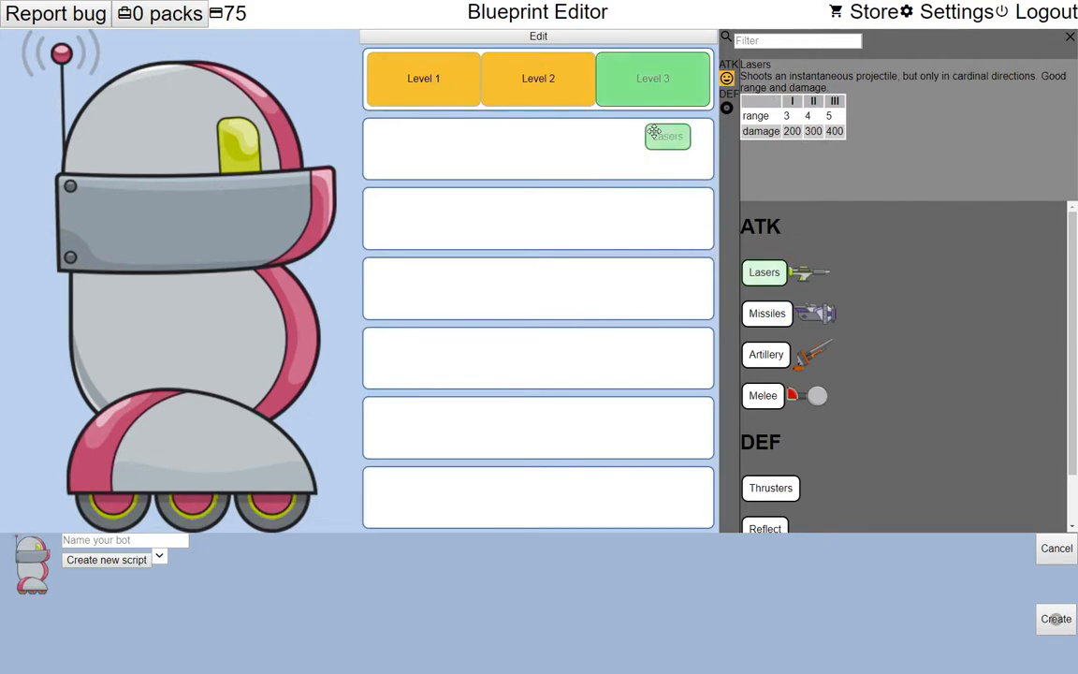
left_click(765, 272)
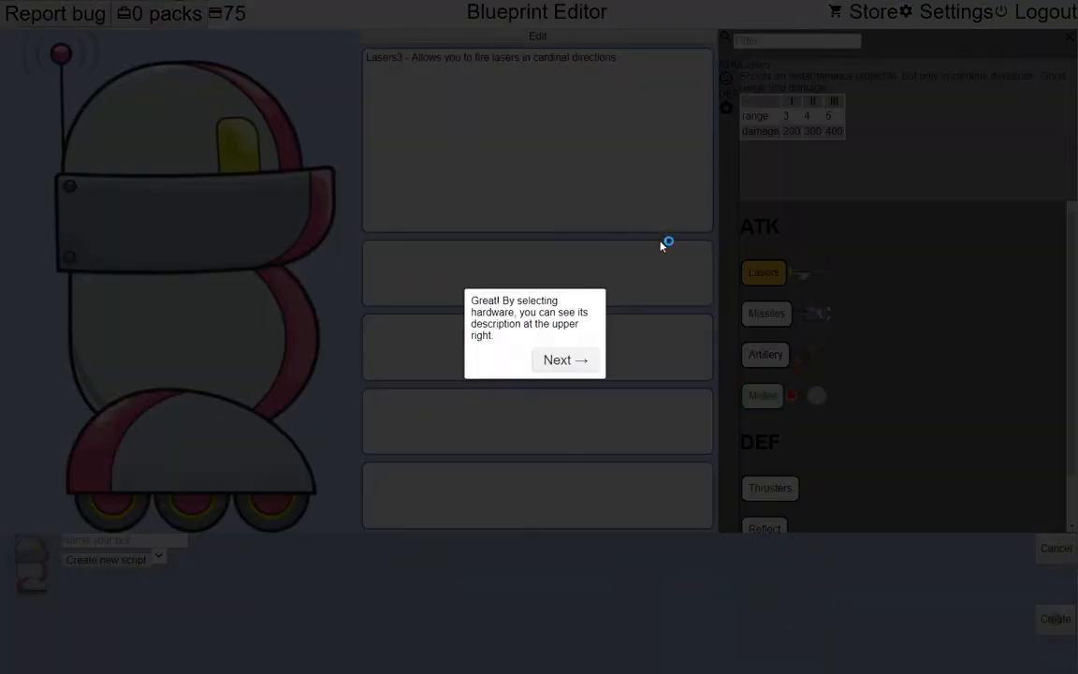
left_click(565, 359)
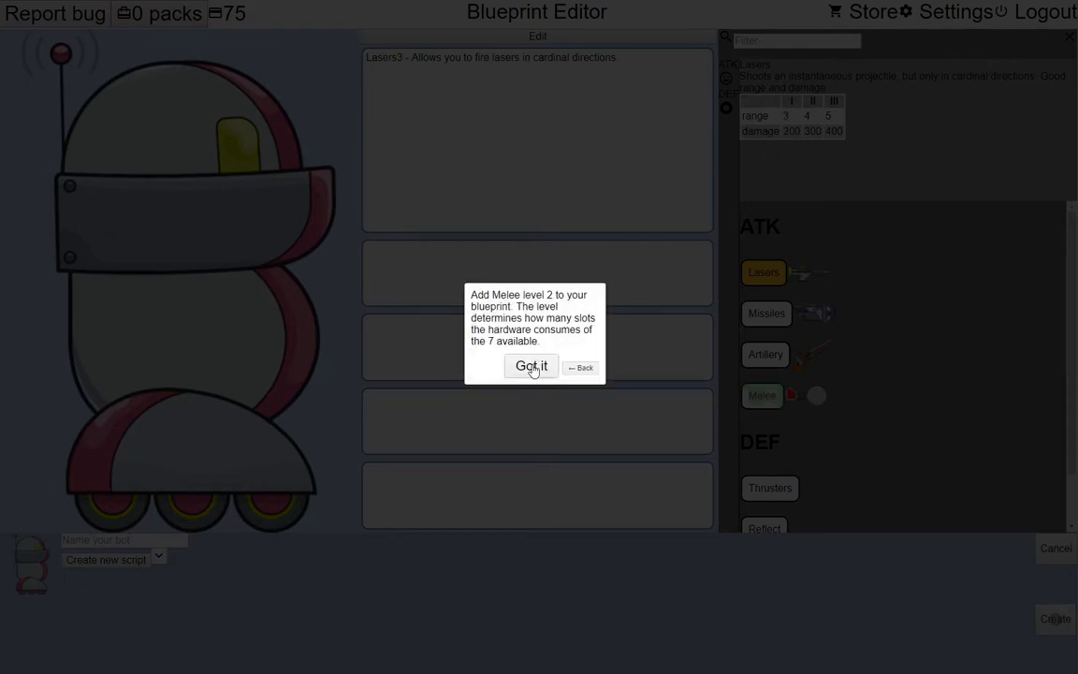
Add Melee 2 and Shield 2, create the blueprint, and acknowledge the arena-placement tips
left_click(530, 366)
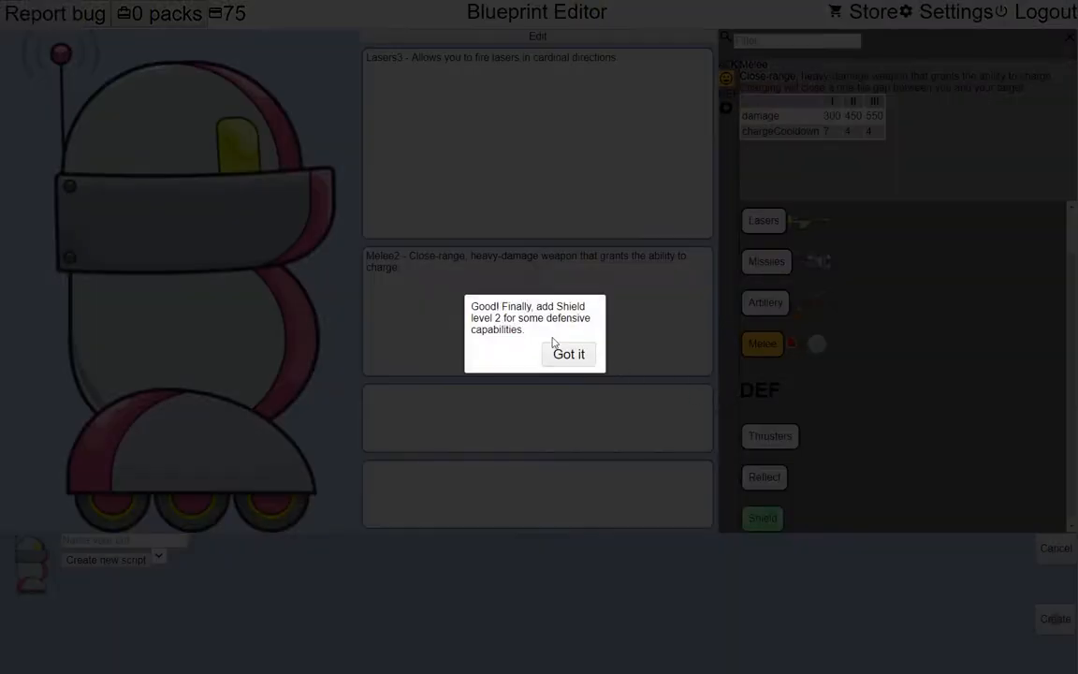
left_click(568, 354)
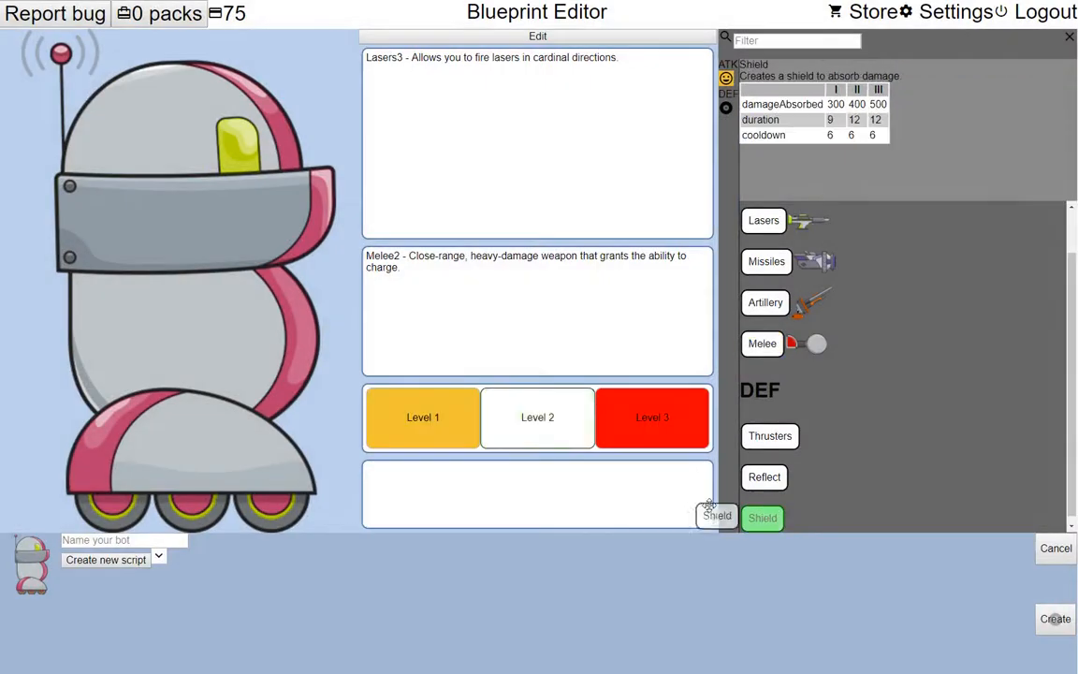
left_click(762, 518)
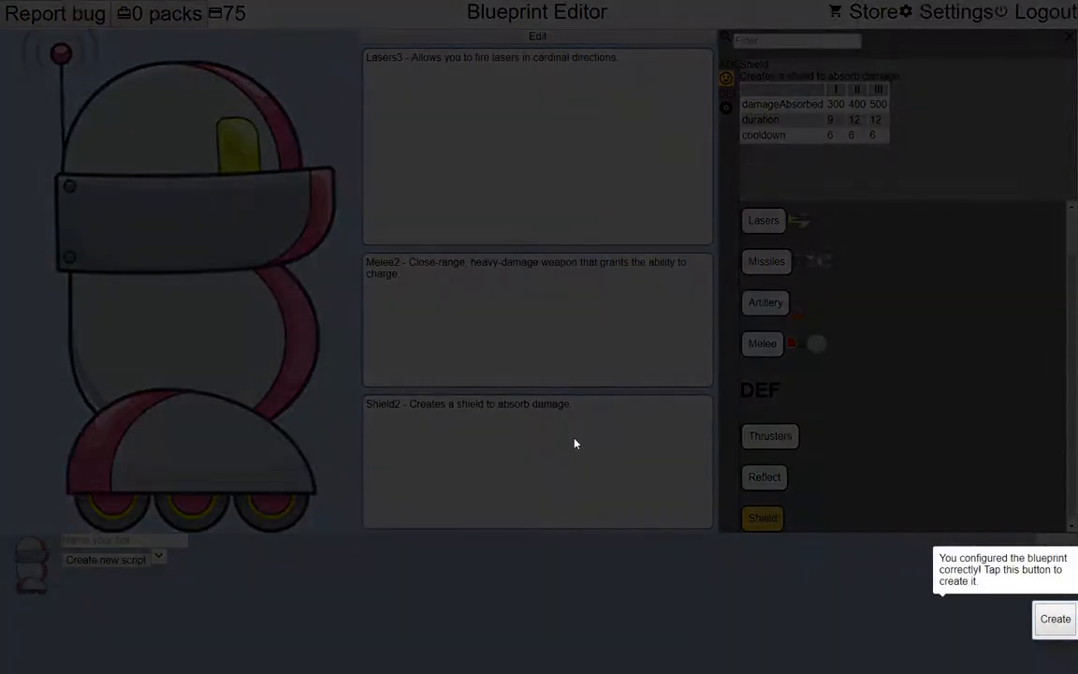
left_click(1055, 619)
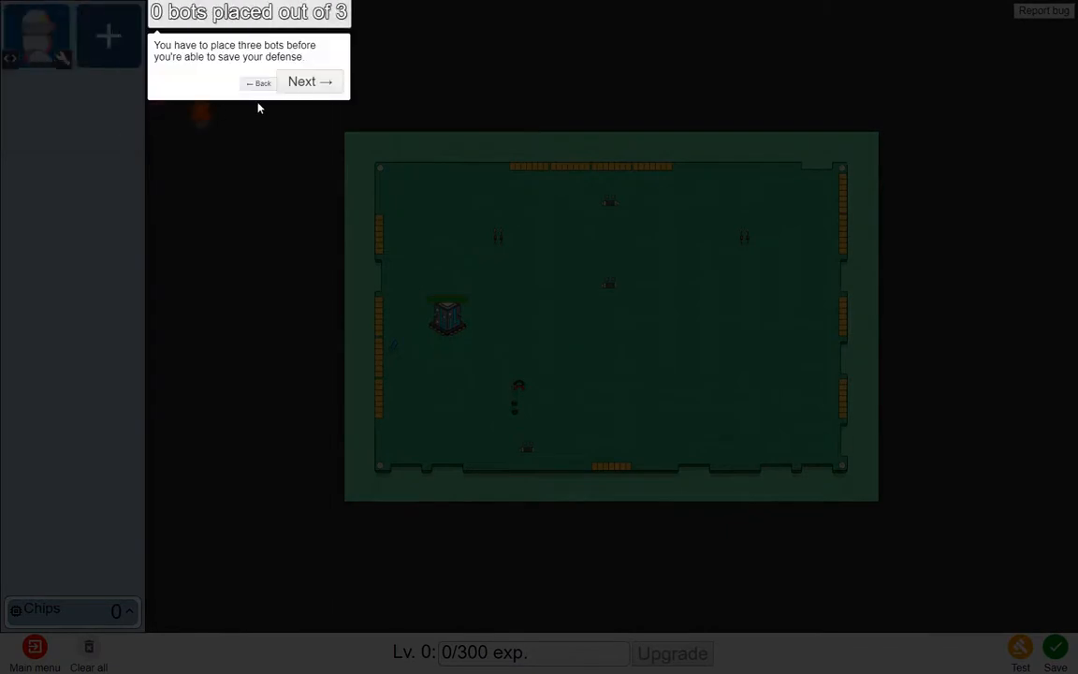
left_click(310, 81)
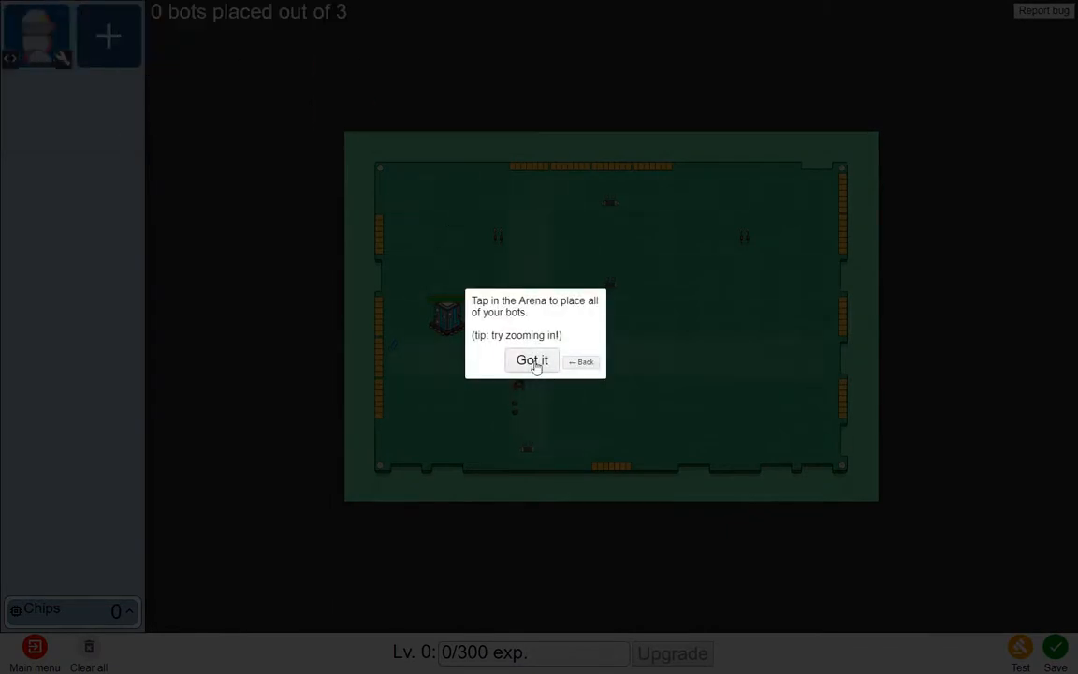
left_click(531, 360)
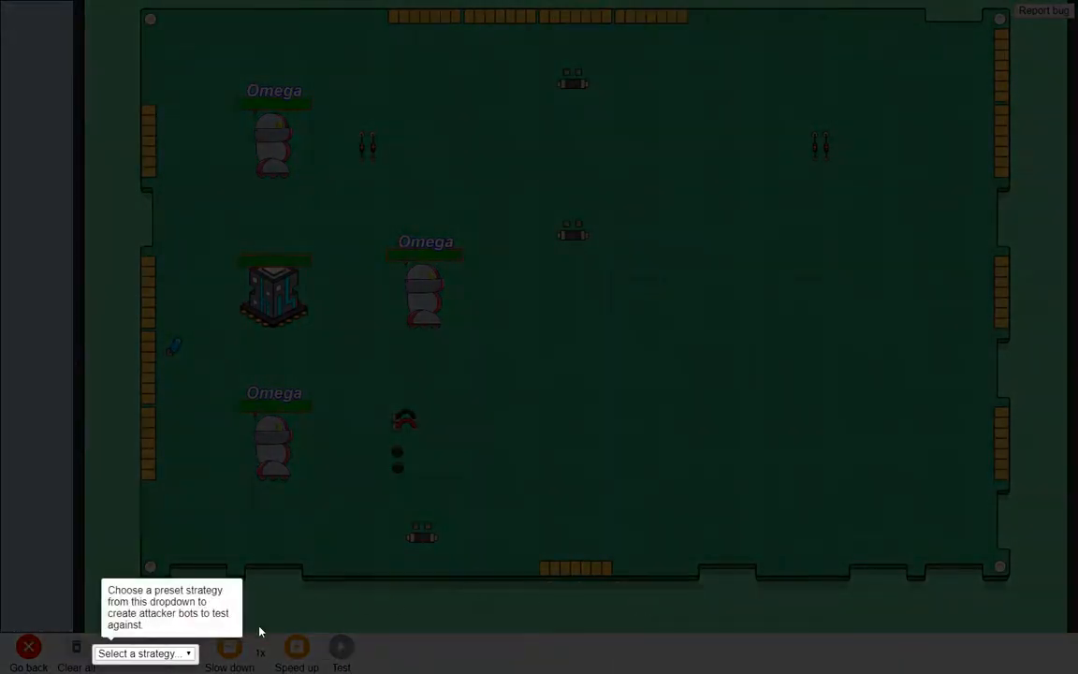
Choose the All Melee attacker strategy to test the three Omega bots
left_click(145, 653)
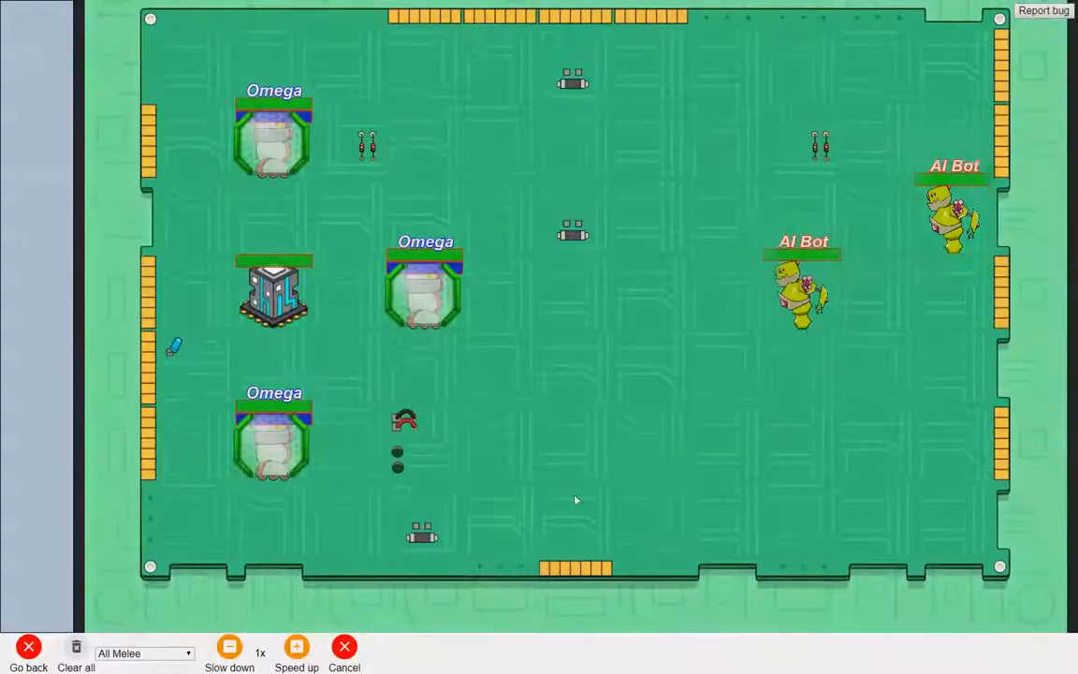